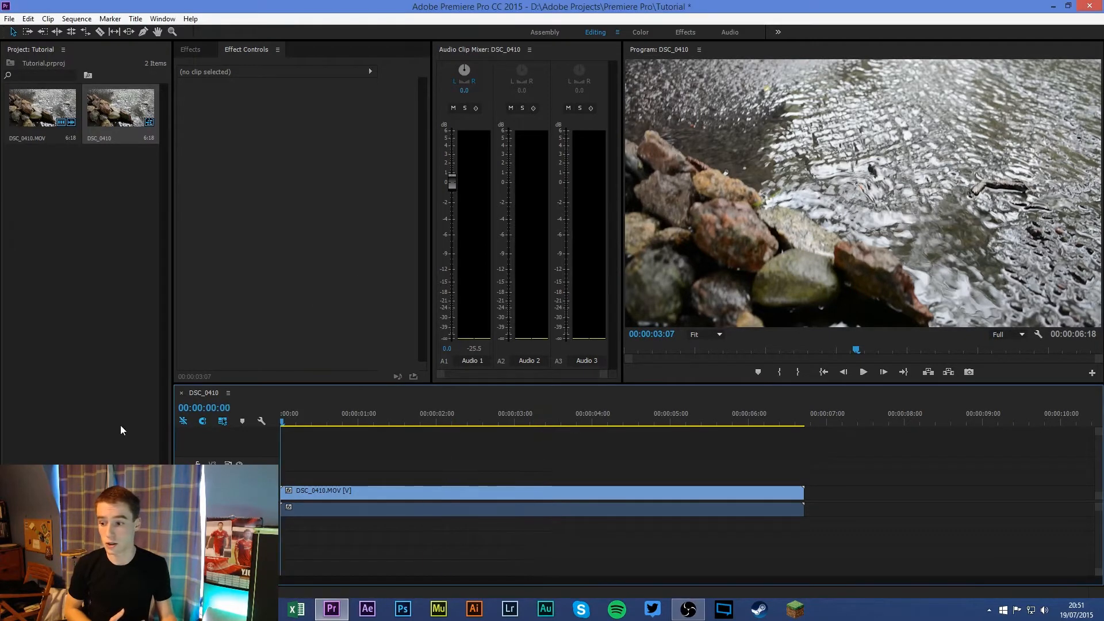
Play the DSC_0410 sequence through to its end to review the shaky footage.
{"action": "left_click", "coordinate": [863, 372]}
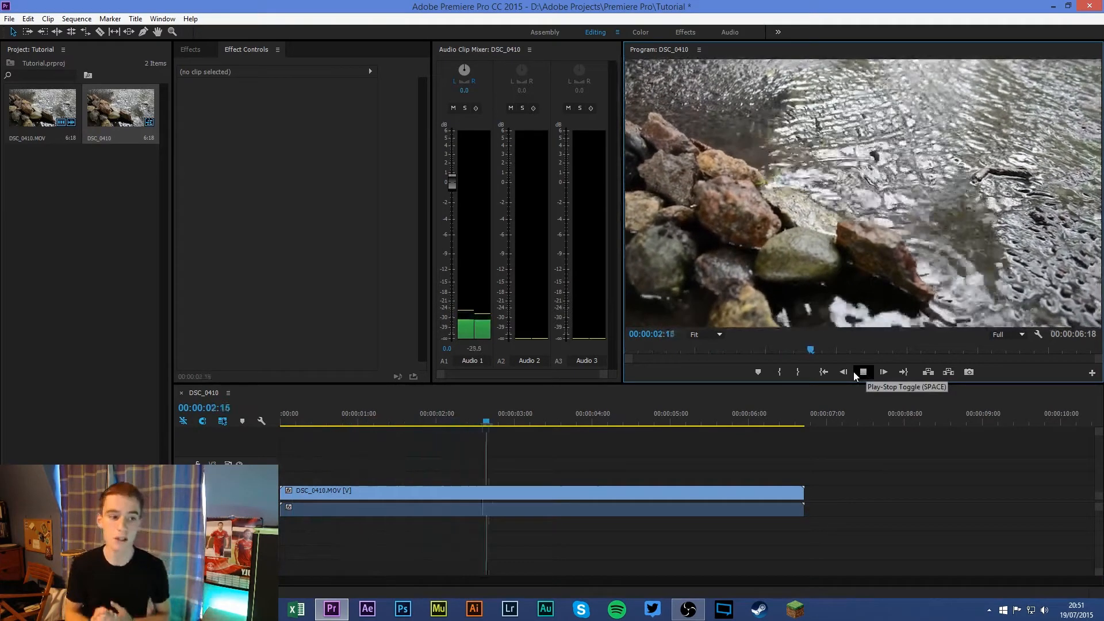
{"action": "left_click", "coordinate": [883, 372]}
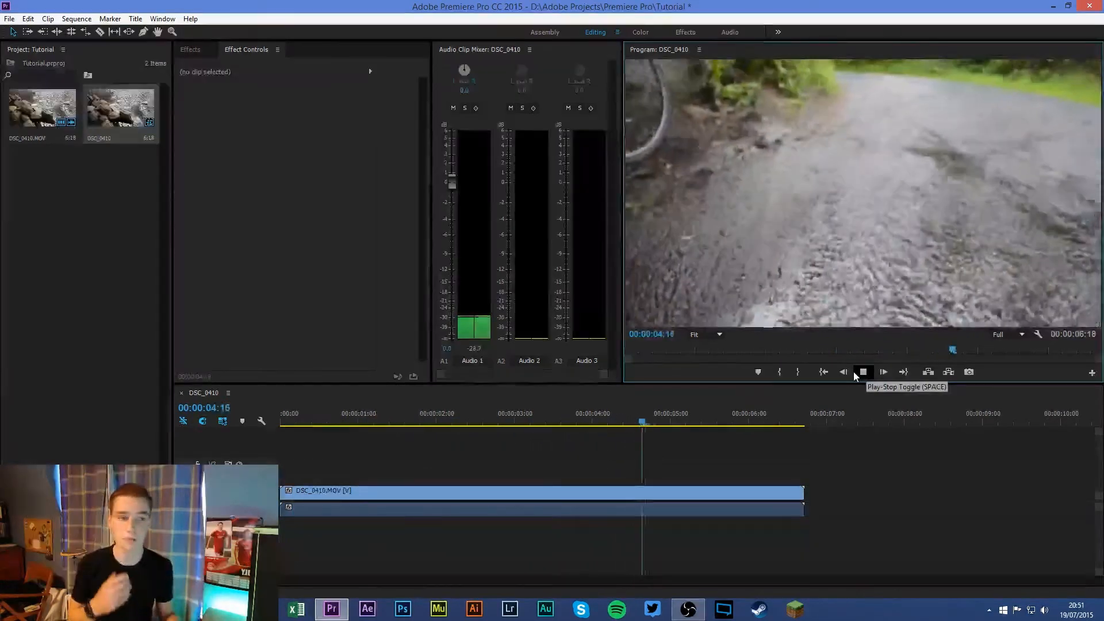
{"action": "left_click", "coordinate": [863, 372]}
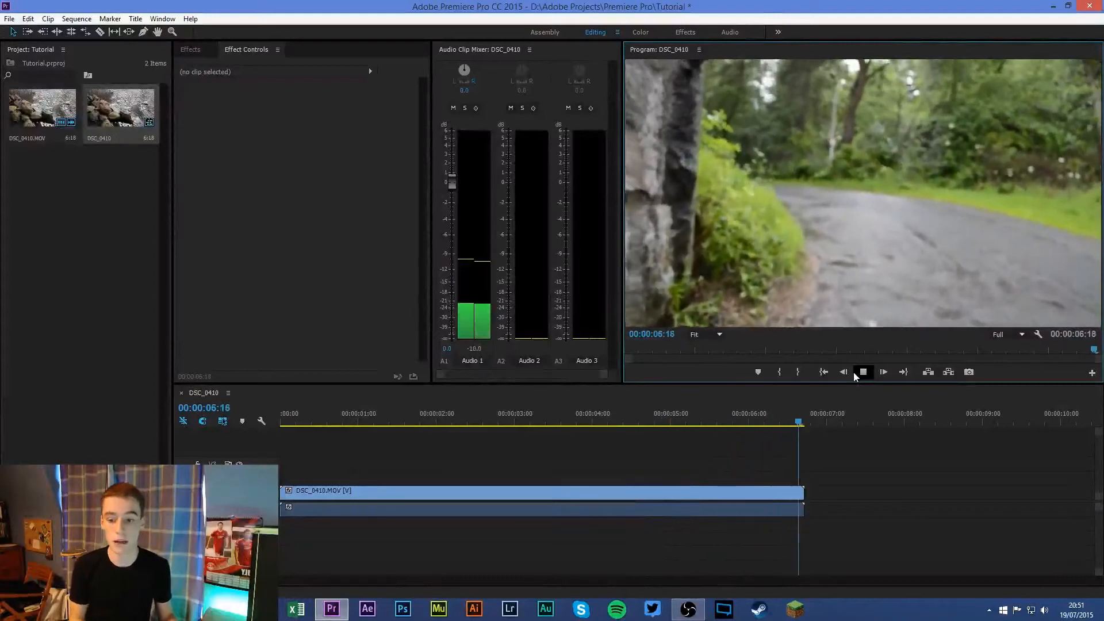
{"action": "left_click", "coordinate": [863, 372]}
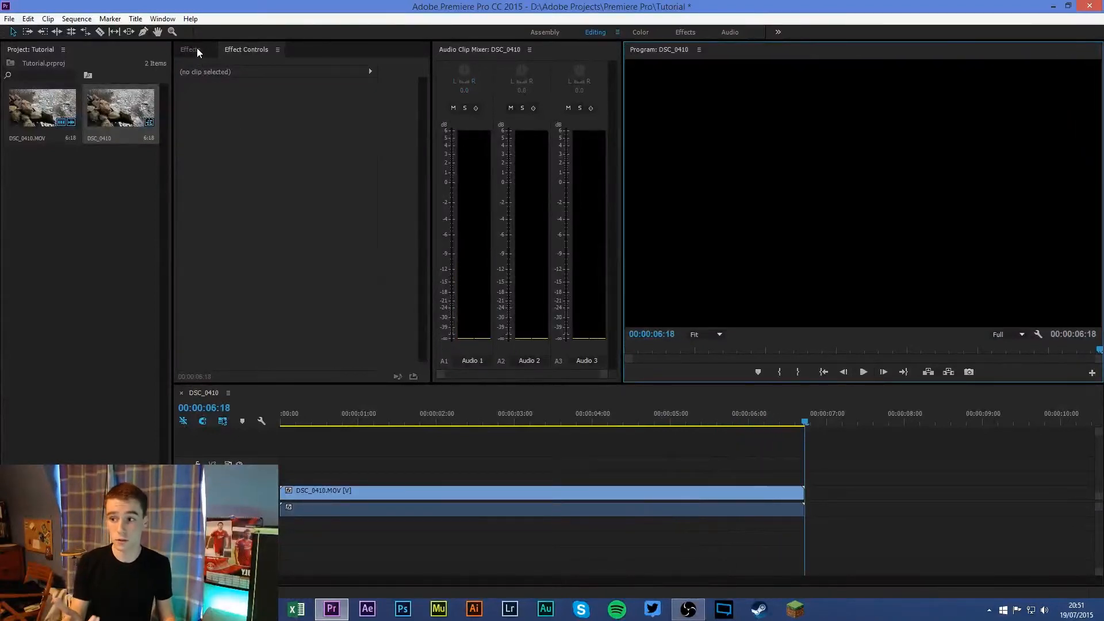
Filter the Effects list by 'warp' to show Warp Stabilizer under Video Effects > Distort.
{"action": "left_click", "coordinate": [189, 50]}
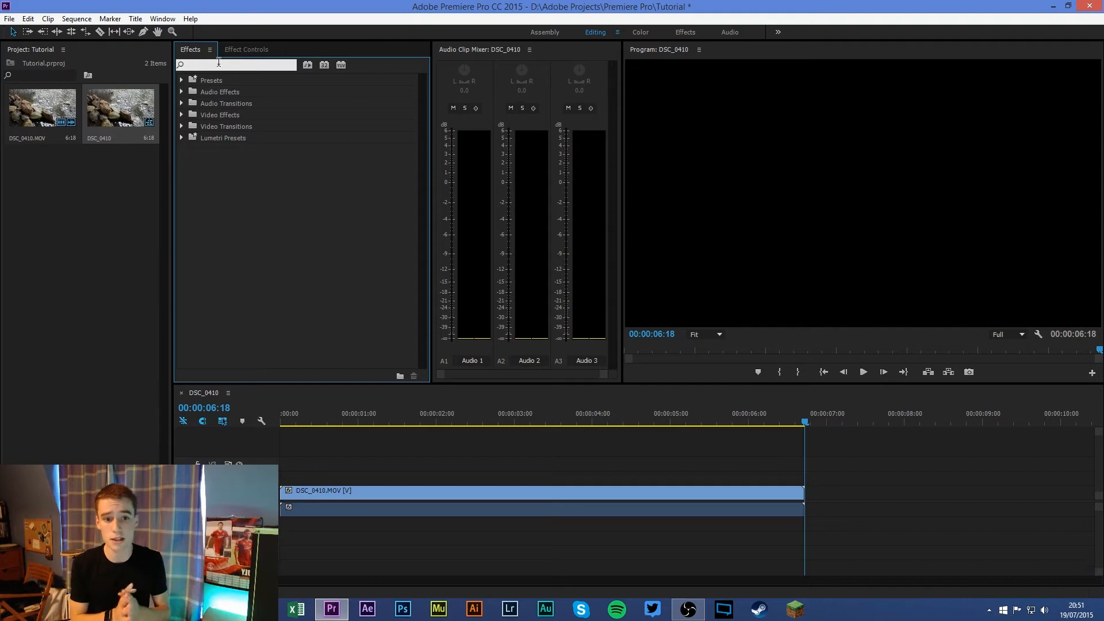
{"action": "type", "text": "wa"}
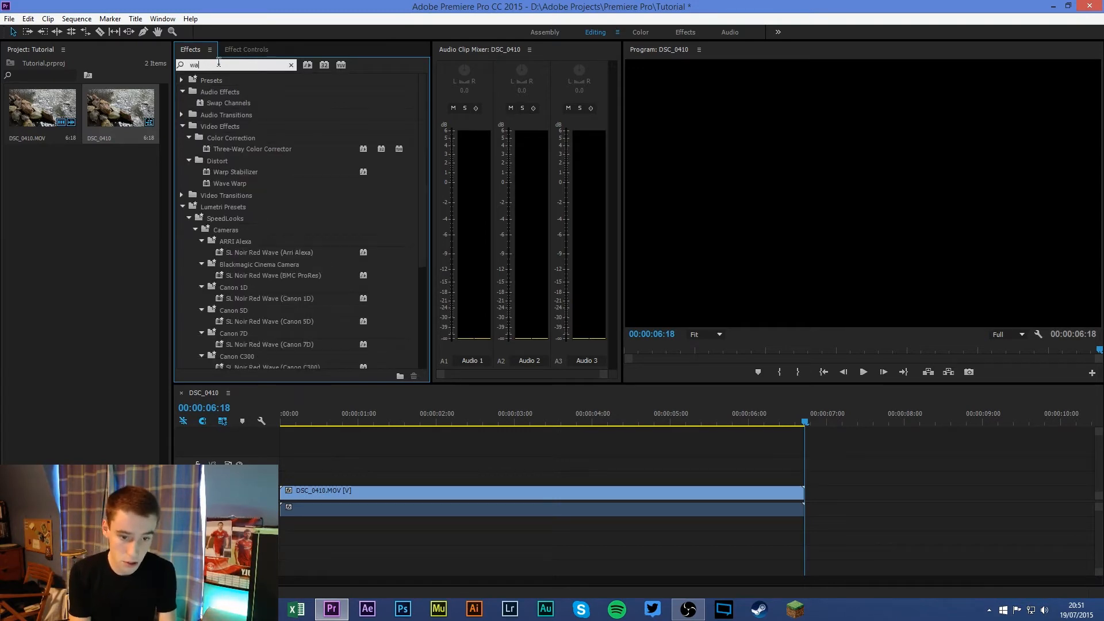
{"action": "type", "text": "rp"}
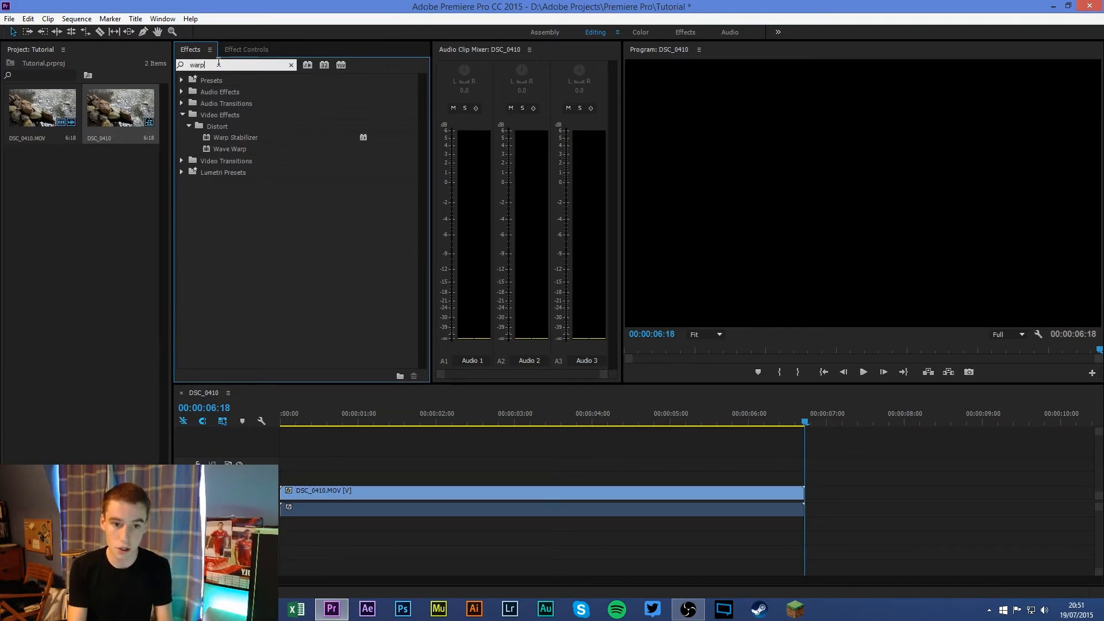
{"action": "mouse_move", "coordinate": [247, 140]}
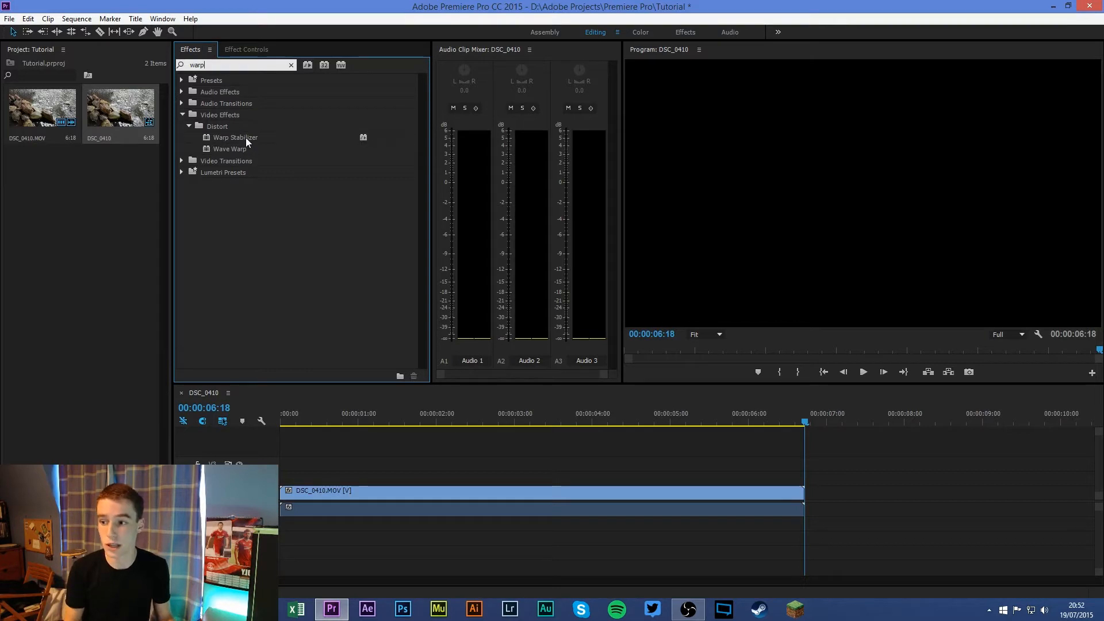
{"action": "mouse_move", "coordinate": [185, 79]}
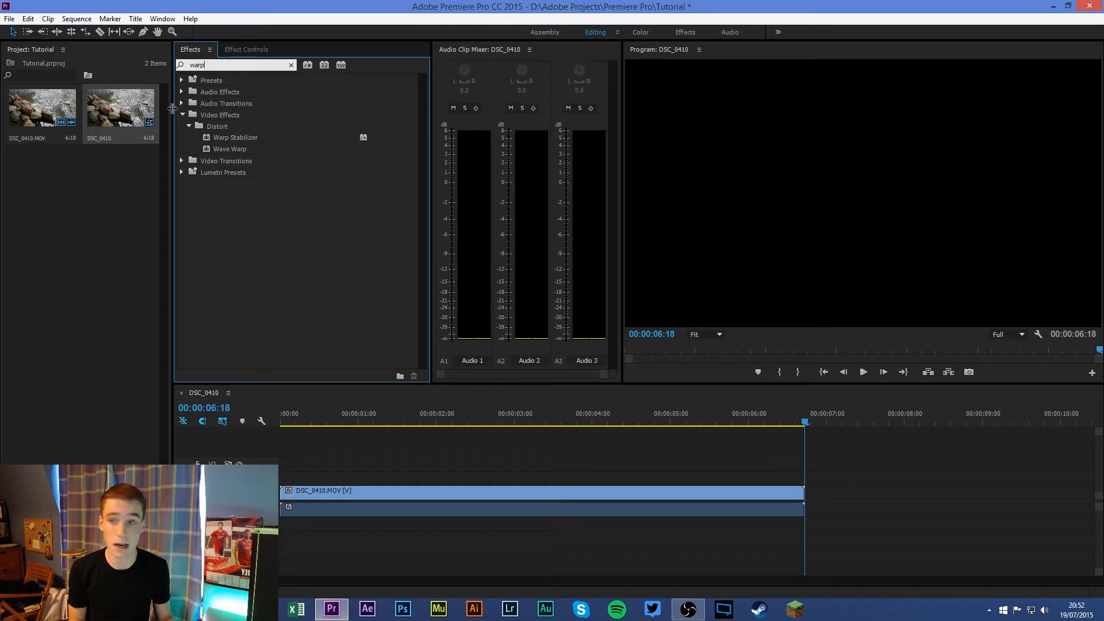
{"action": "mouse_move", "coordinate": [162, 18]}
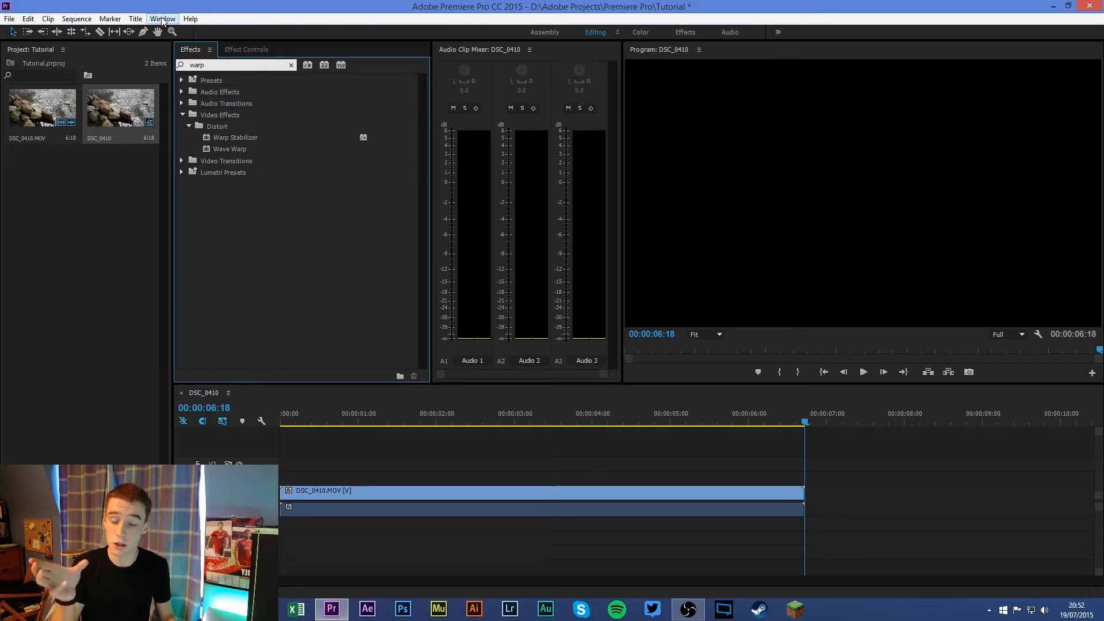
Reopen the Effects panel from the Window menu as an alternate route.
{"action": "left_click", "coordinate": [162, 18]}
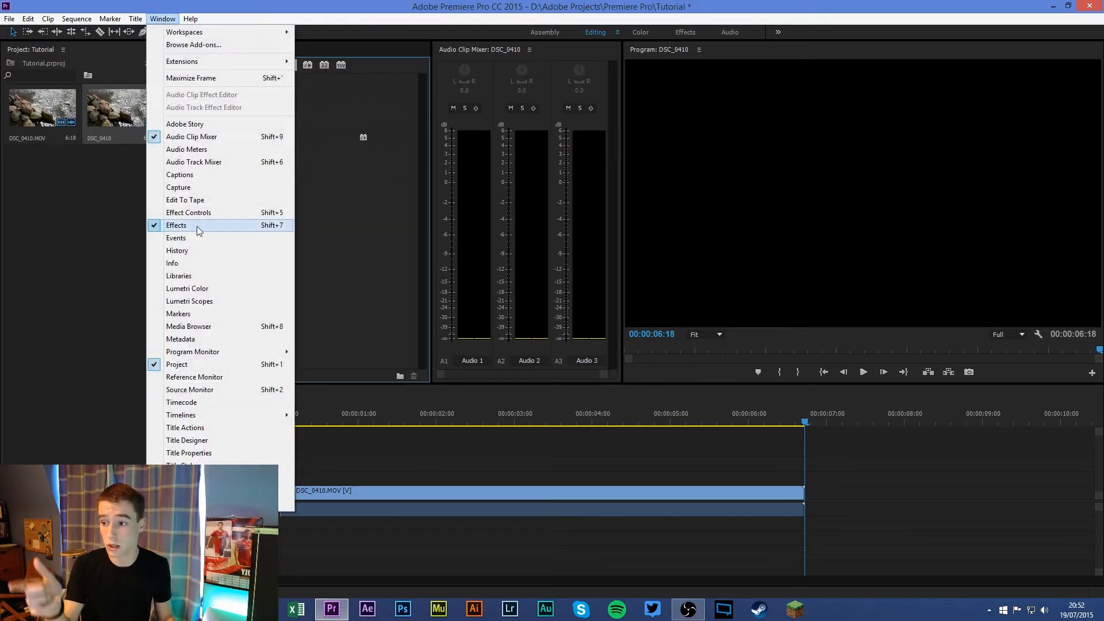
{"action": "left_click", "coordinate": [176, 225]}
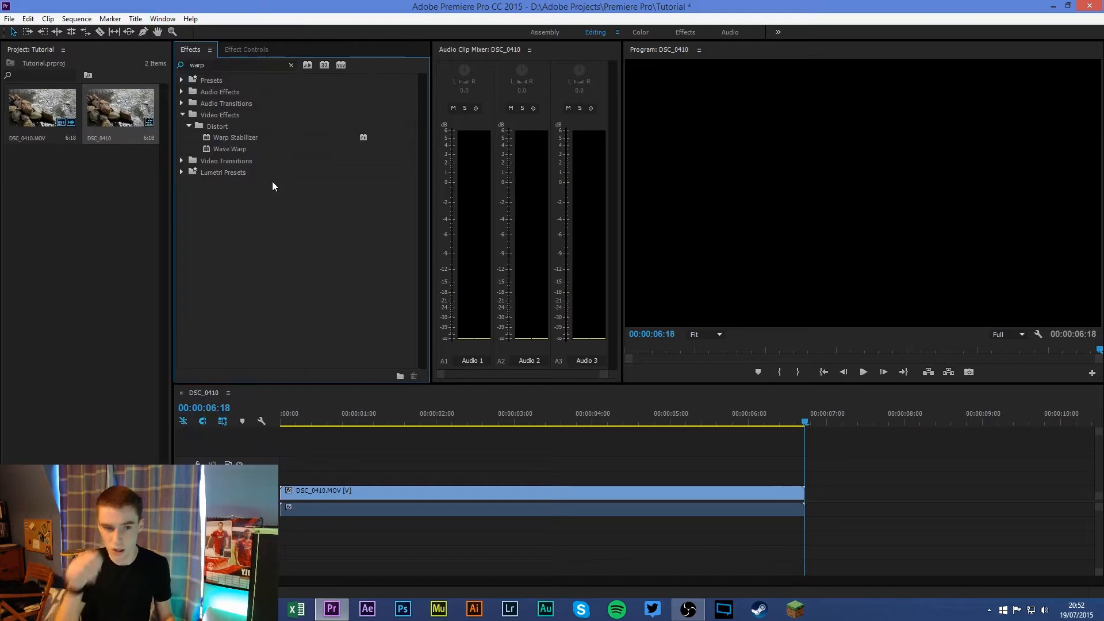
{"action": "mouse_move", "coordinate": [272, 174]}
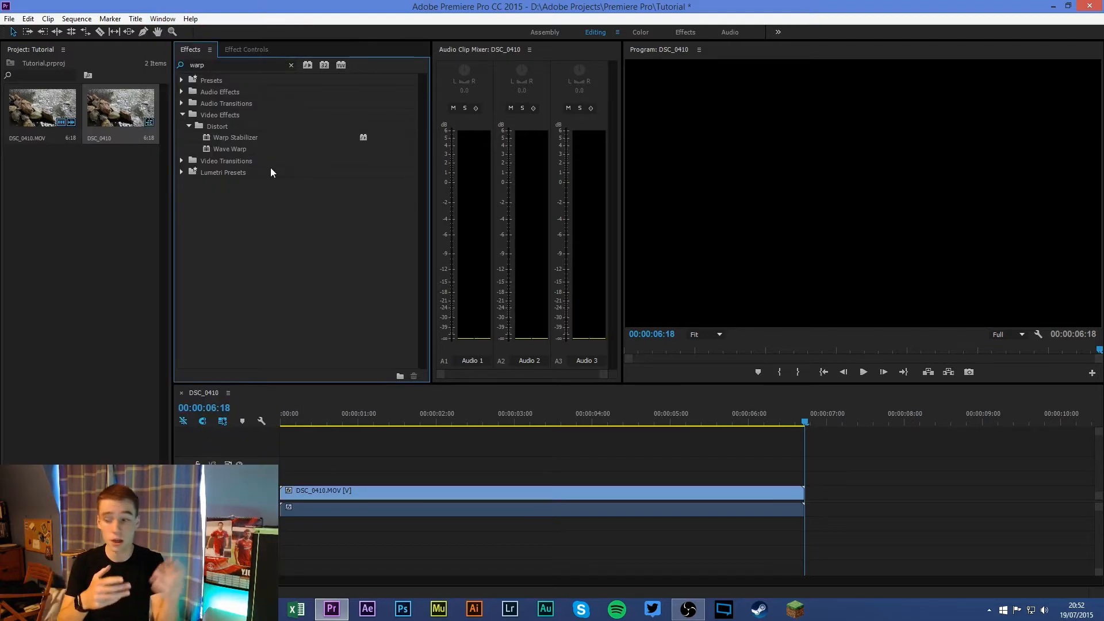
{"action": "mouse_move", "coordinate": [139, 181]}
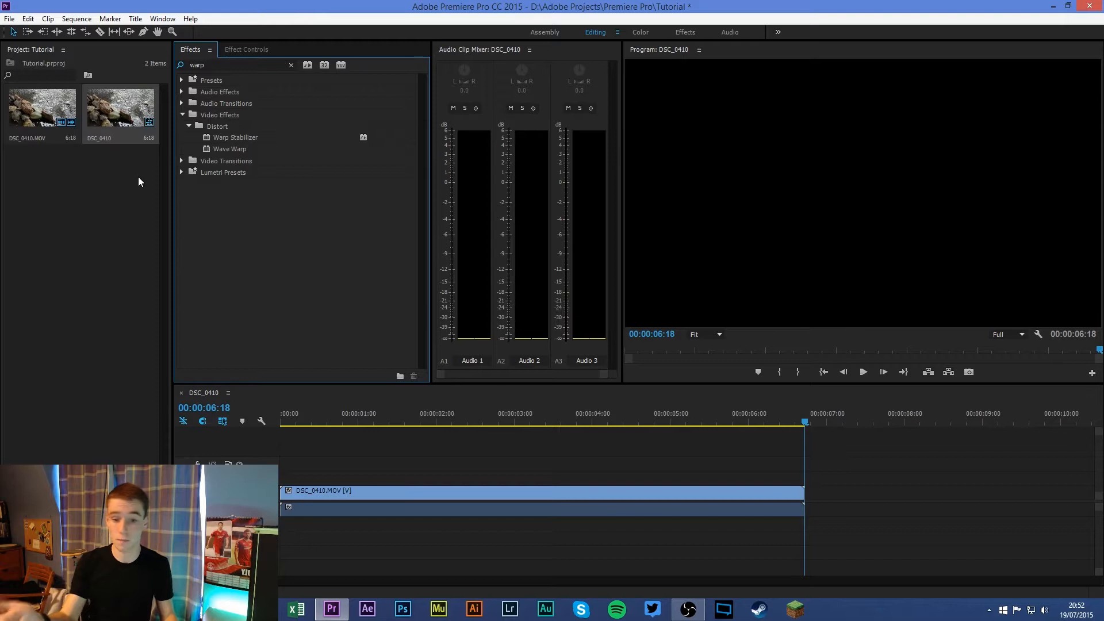
{"action": "mouse_move", "coordinate": [230, 145]}
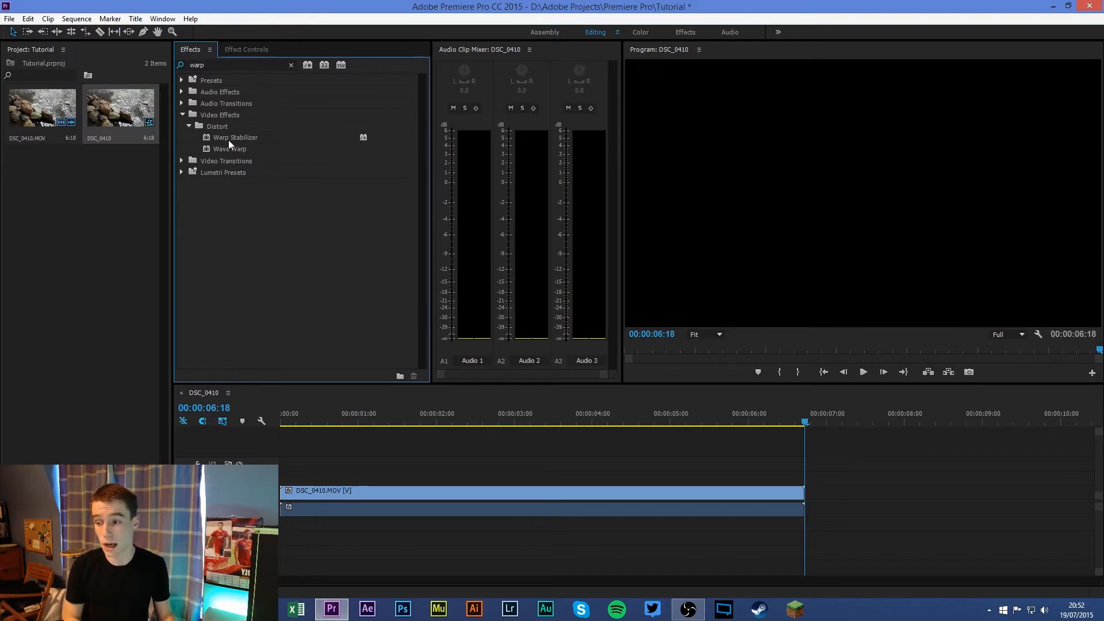
{"action": "mouse_move", "coordinate": [222, 144]}
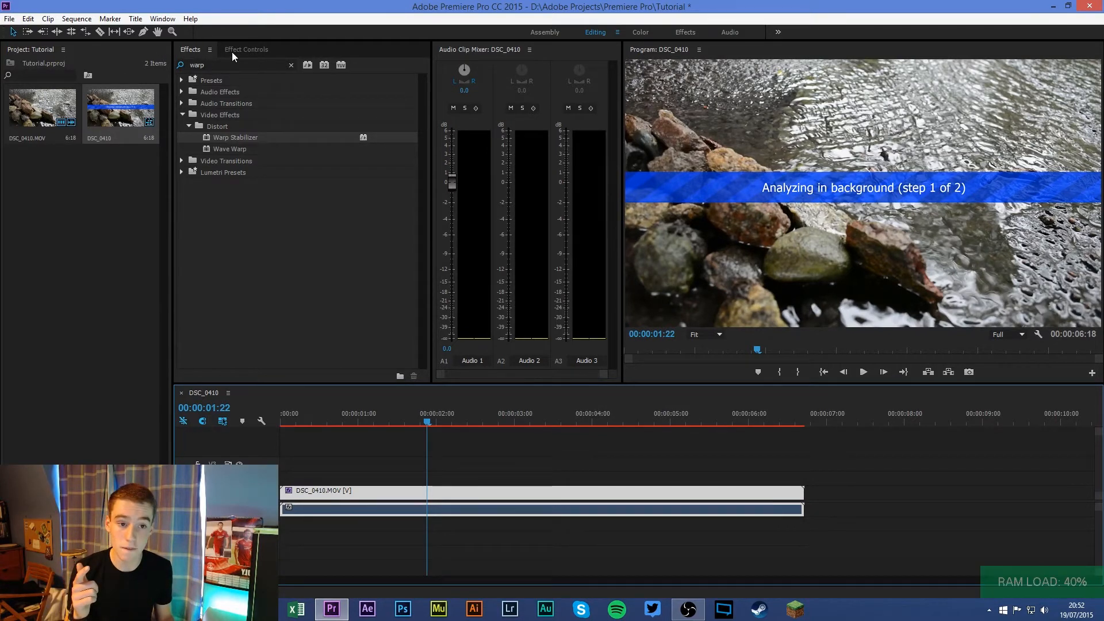
Show the Warp Stabilizer settings for the DSC_0410 clip in Effect Controls.
{"action": "left_click", "coordinate": [247, 49]}
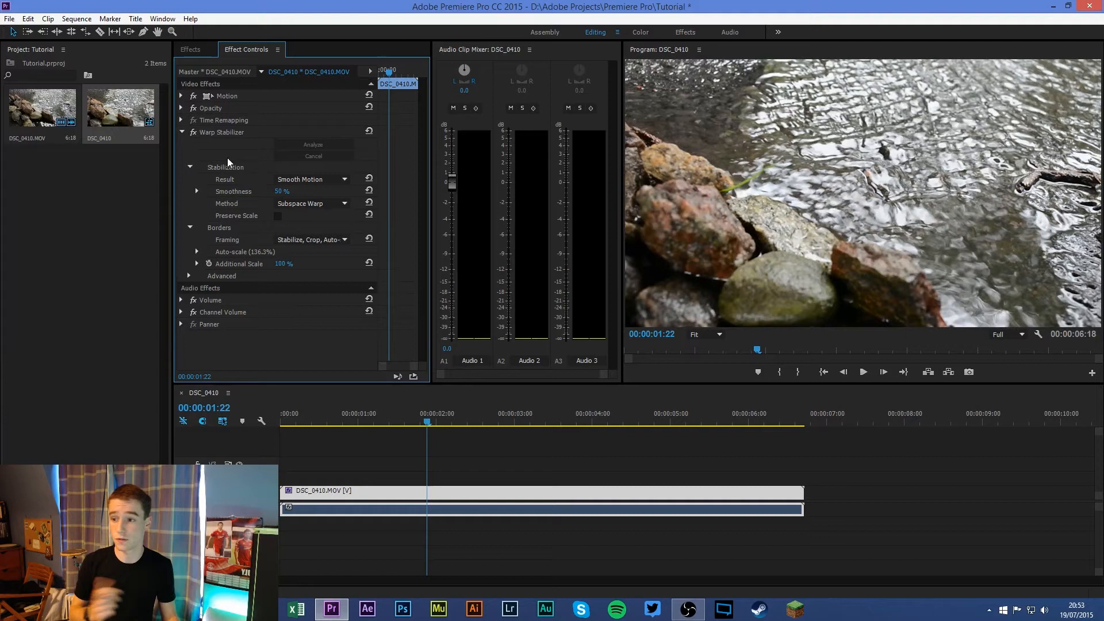
{"action": "left_click", "coordinate": [310, 178]}
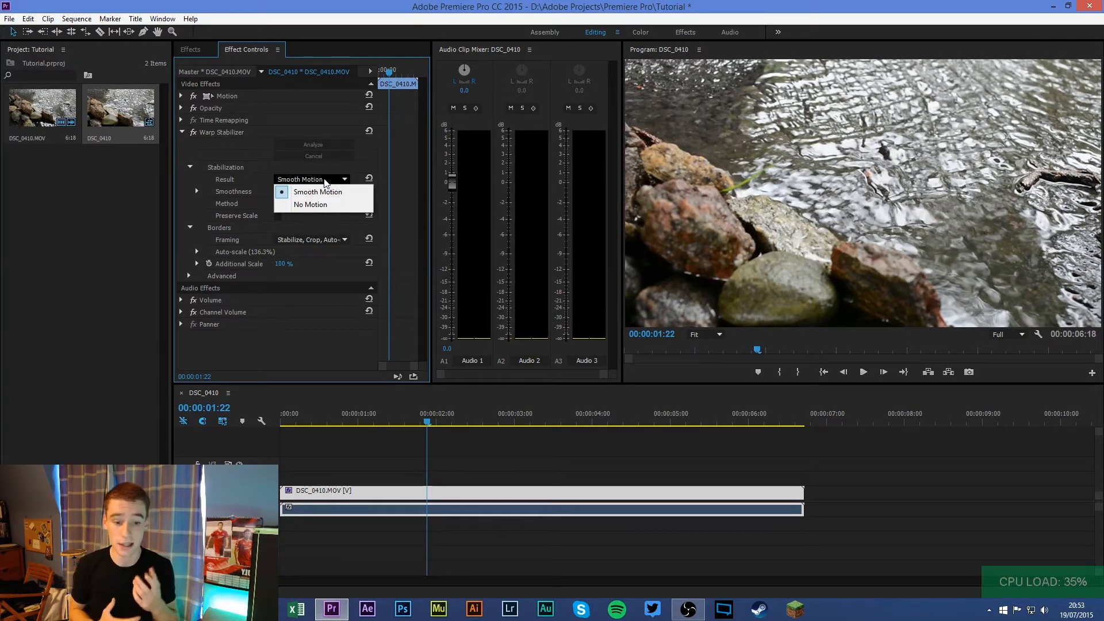
{"action": "left_click", "coordinate": [318, 192]}
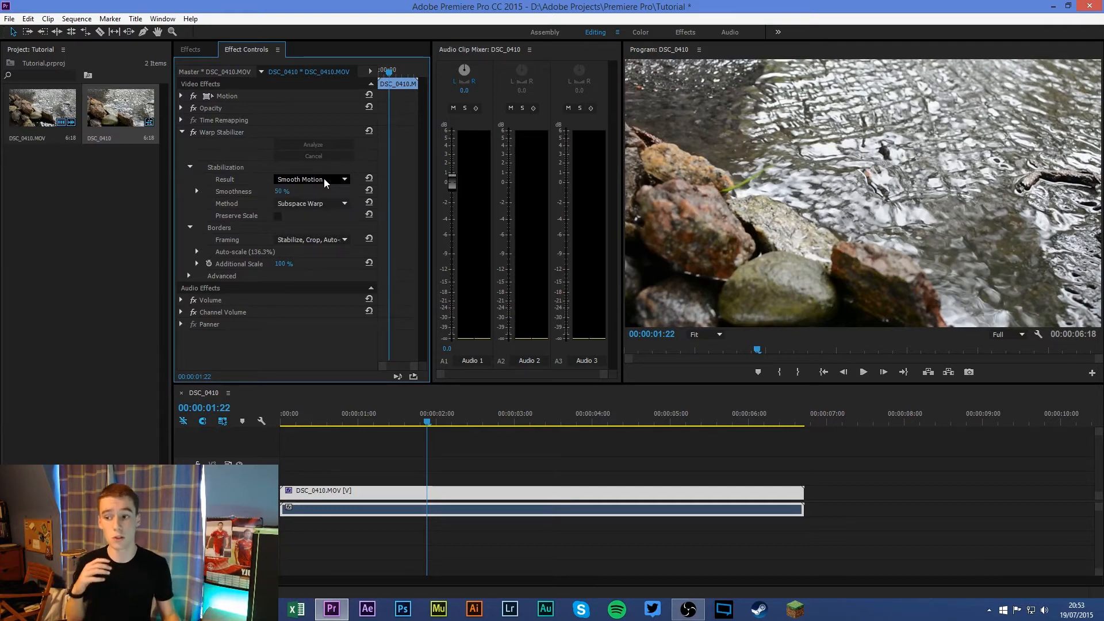
{"action": "mouse_move", "coordinate": [278, 220]}
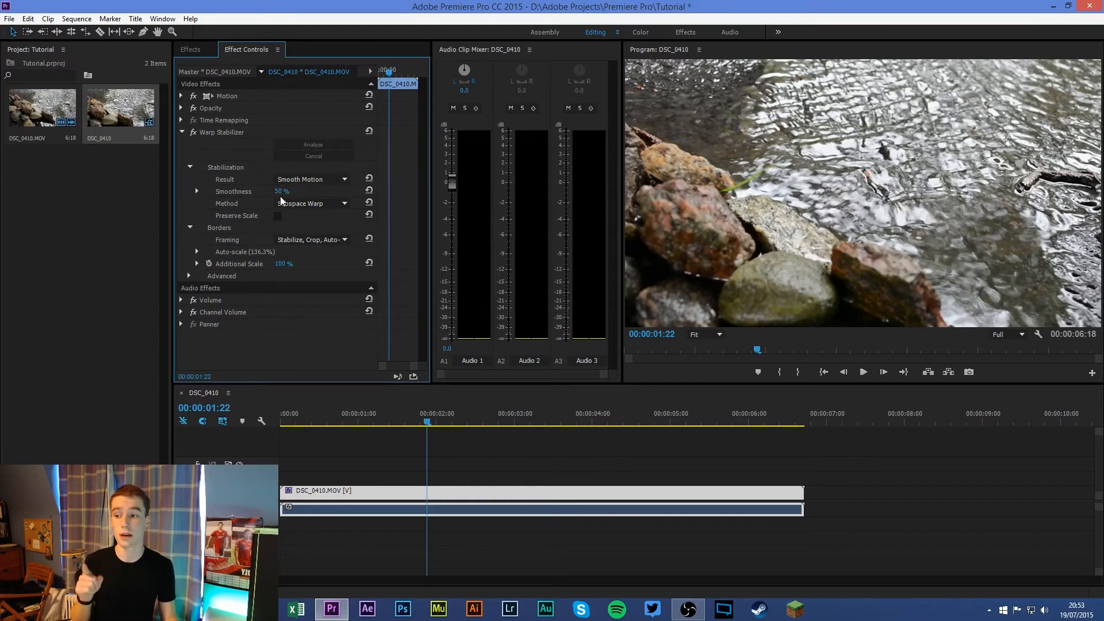
{"action": "mouse_move", "coordinate": [812, 310]}
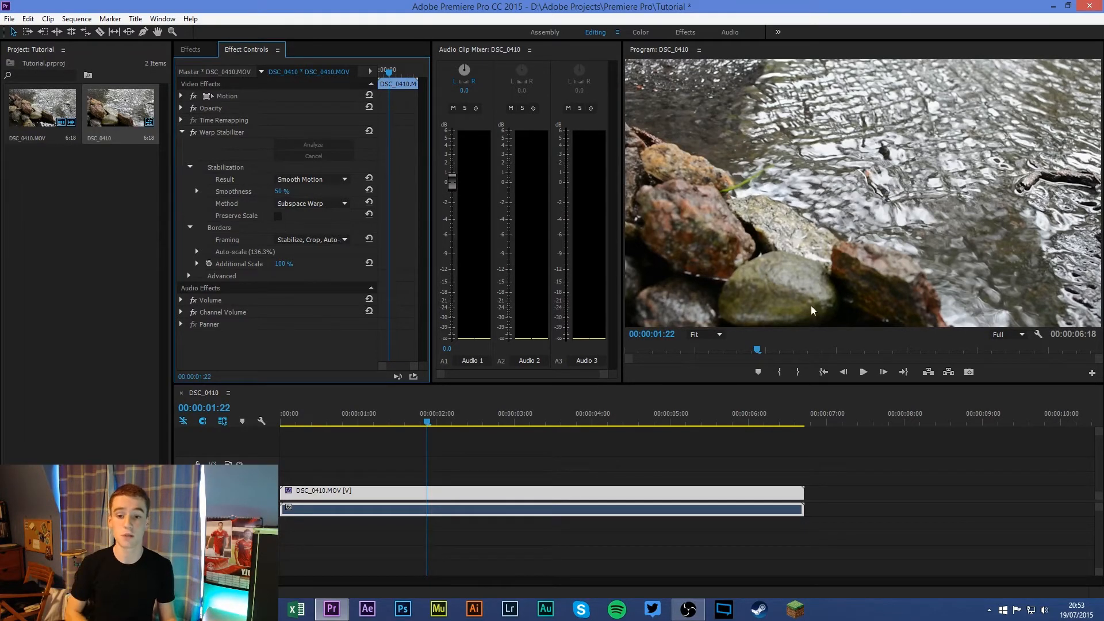
{"action": "mouse_move", "coordinate": [518, 392]}
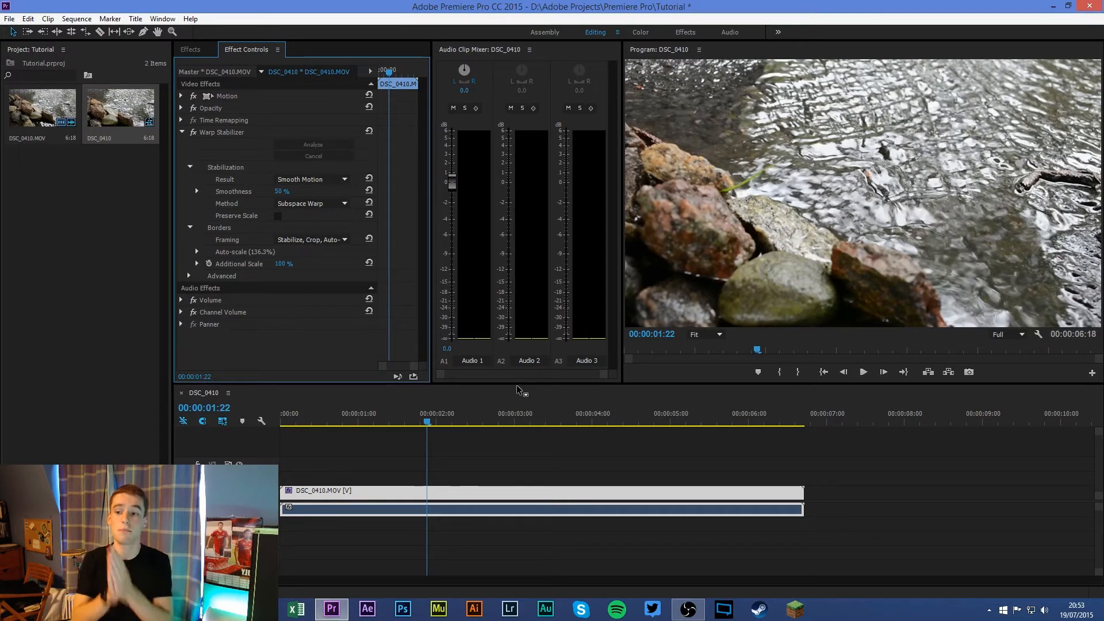
{"action": "left_click", "coordinate": [312, 203]}
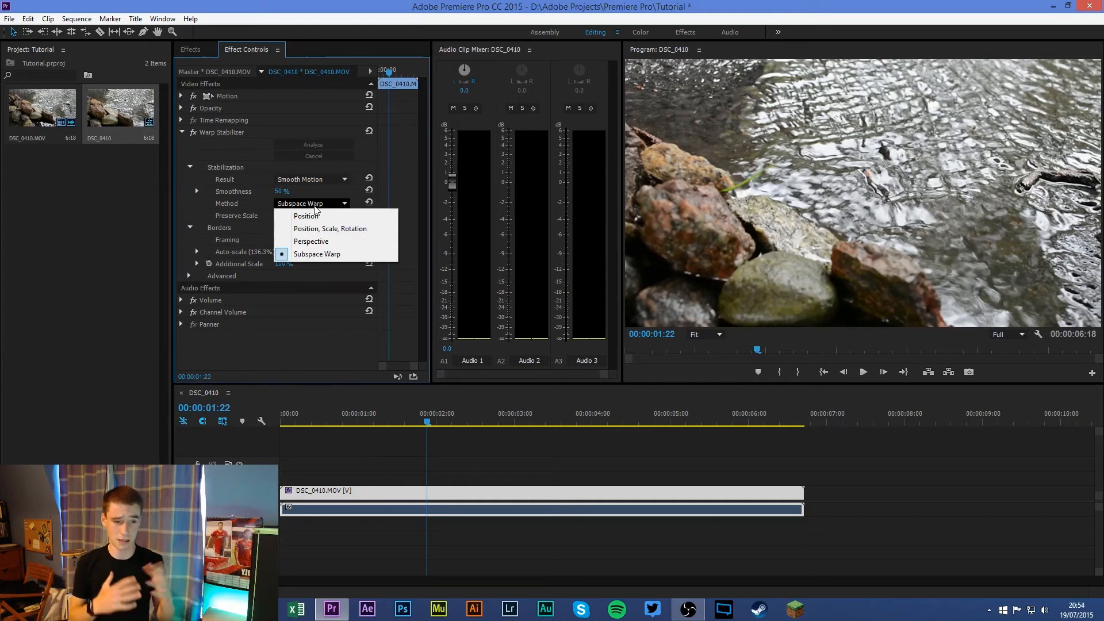
{"action": "mouse_move", "coordinate": [305, 216]}
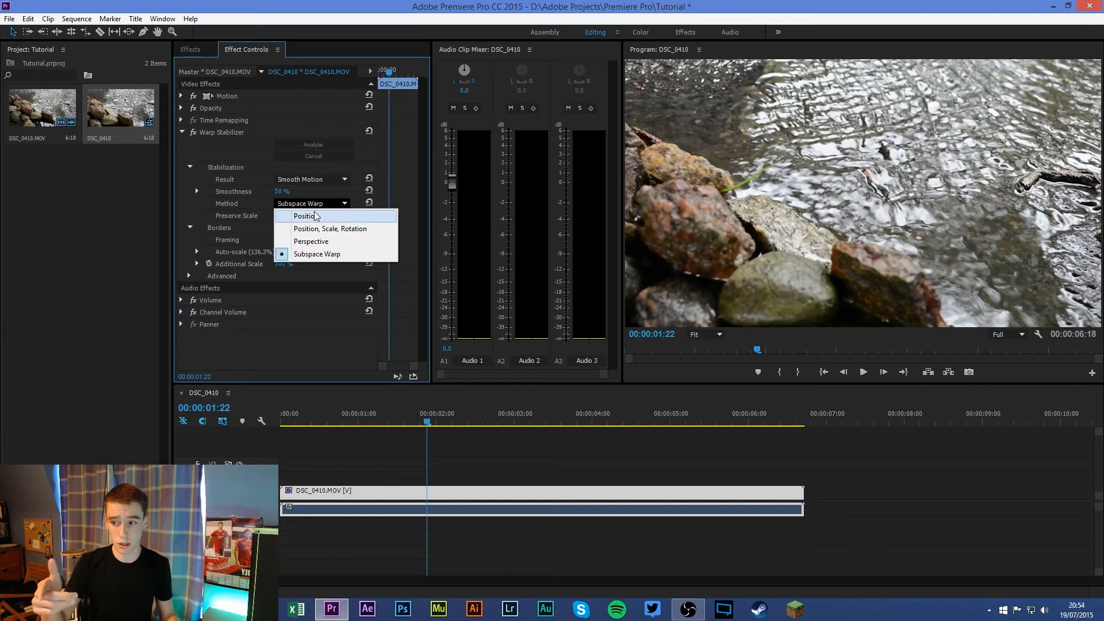
{"action": "left_click", "coordinate": [305, 217]}
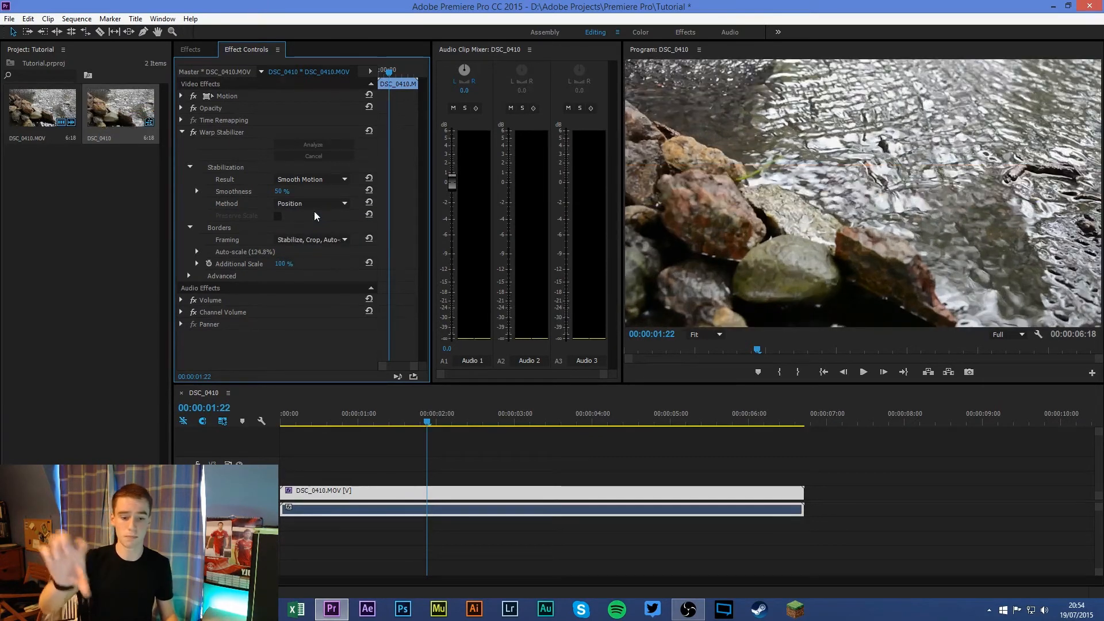
{"action": "left_click", "coordinate": [863, 372]}
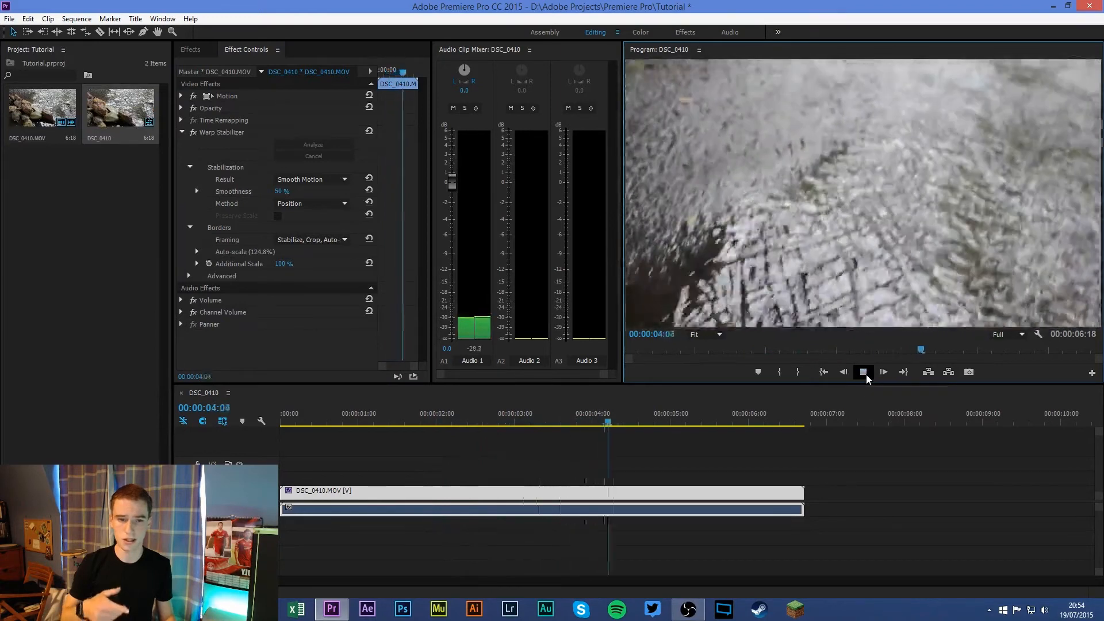
{"action": "left_click", "coordinate": [331, 229]}
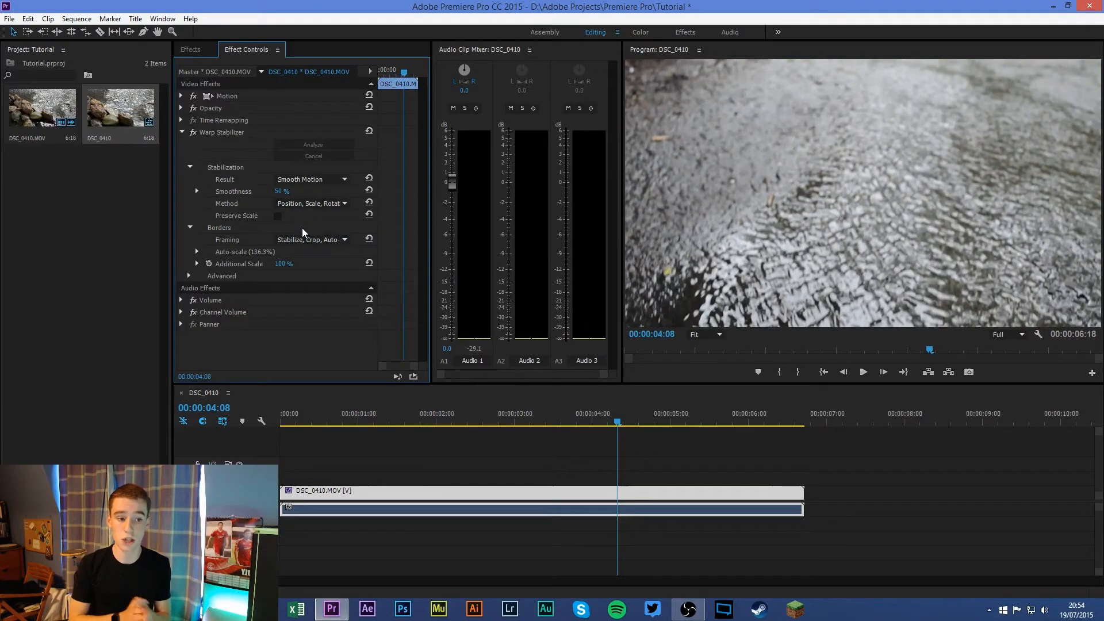
{"action": "left_click", "coordinate": [386, 413]}
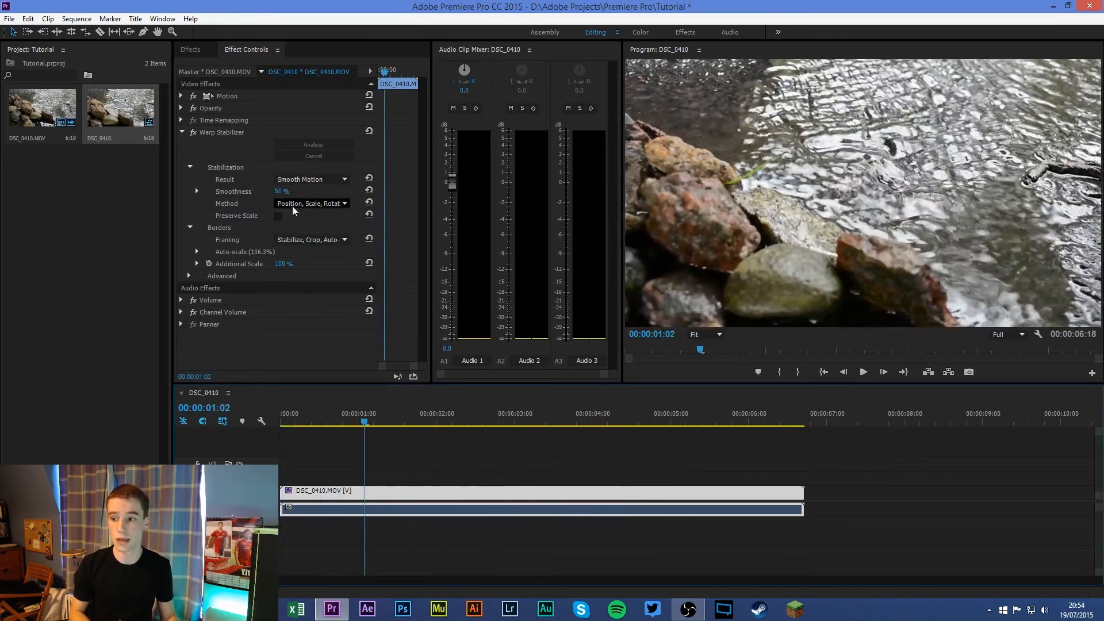
{"action": "left_click", "coordinate": [311, 203]}
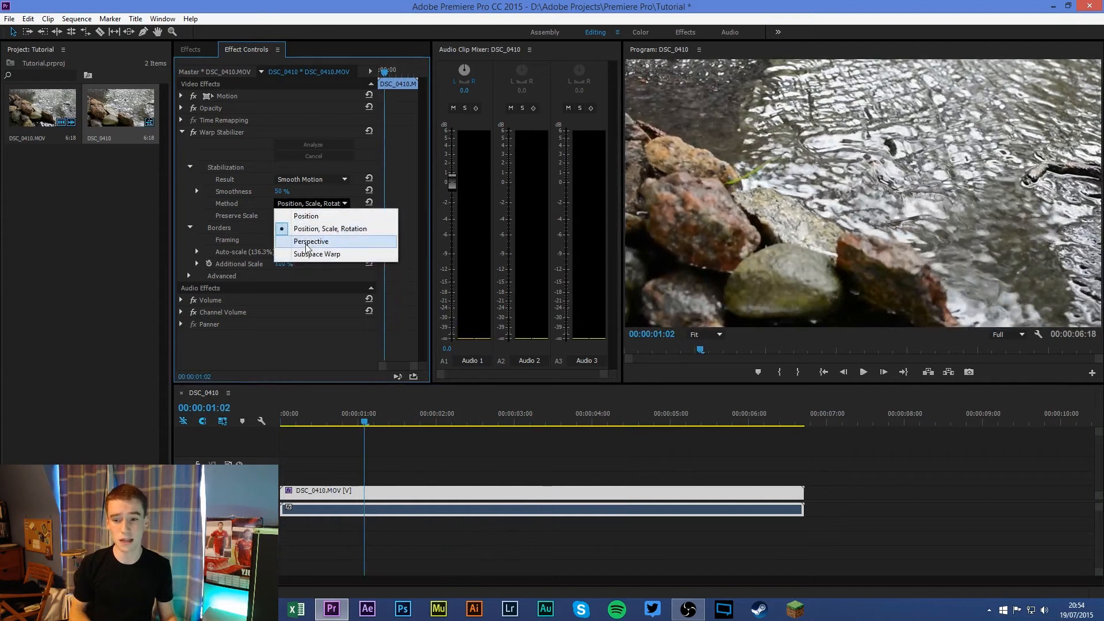
{"action": "left_click", "coordinate": [317, 254]}
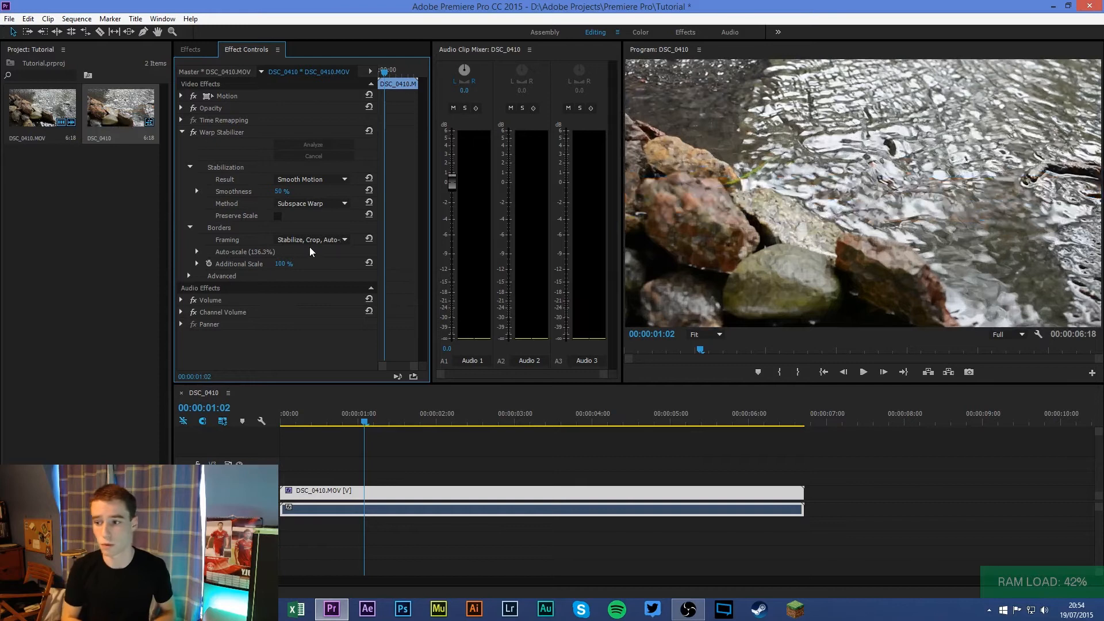
{"action": "left_click", "coordinate": [311, 239]}
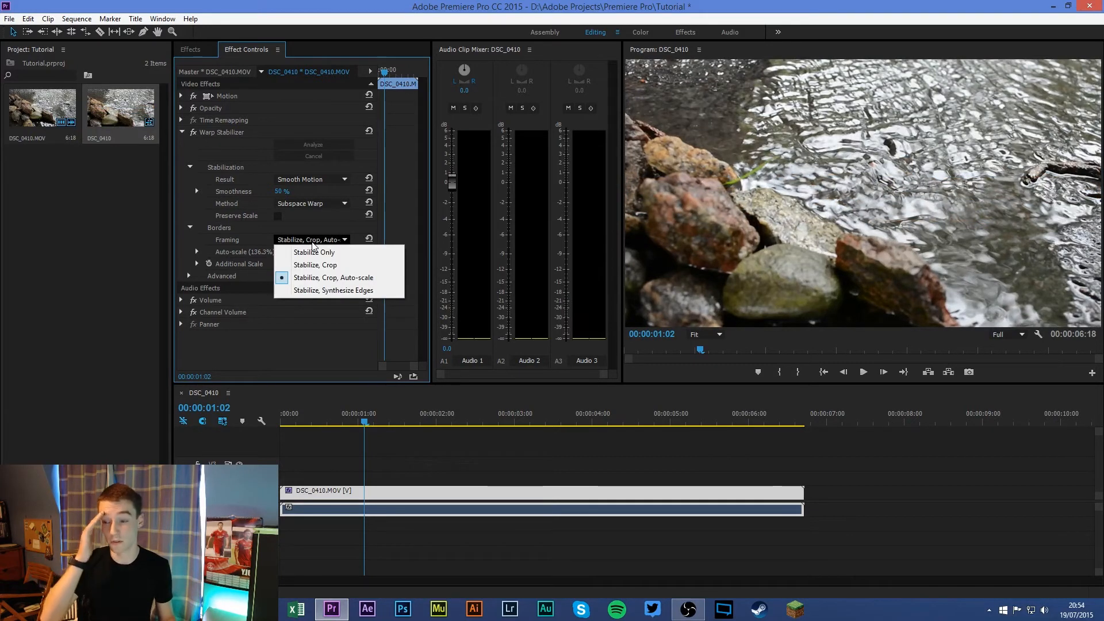
{"action": "left_click", "coordinate": [334, 276]}
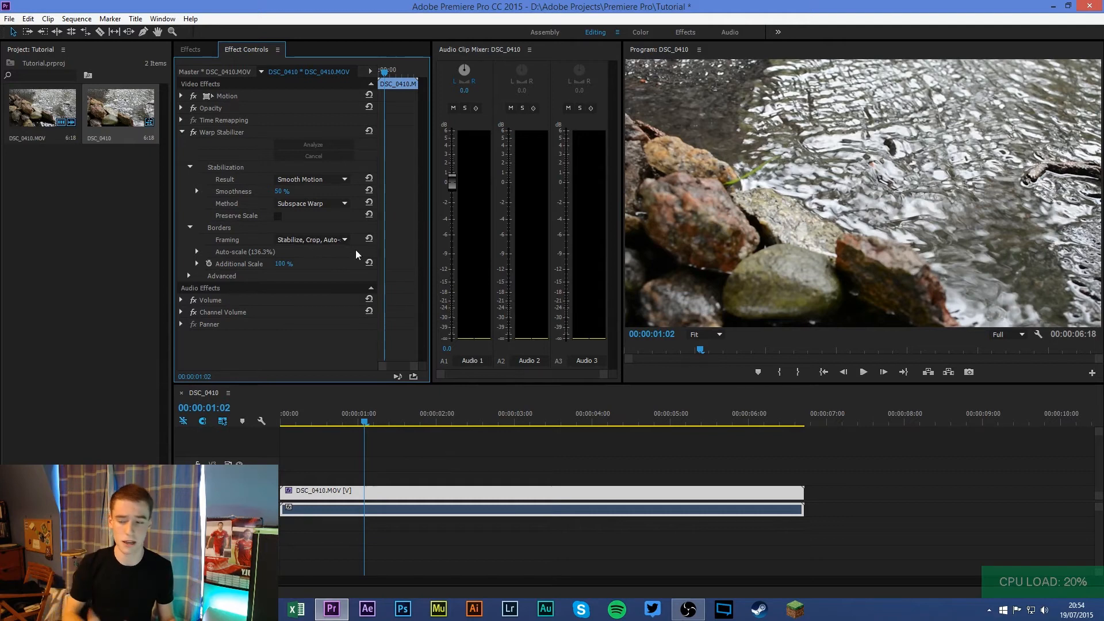
{"action": "left_click", "coordinate": [280, 421]}
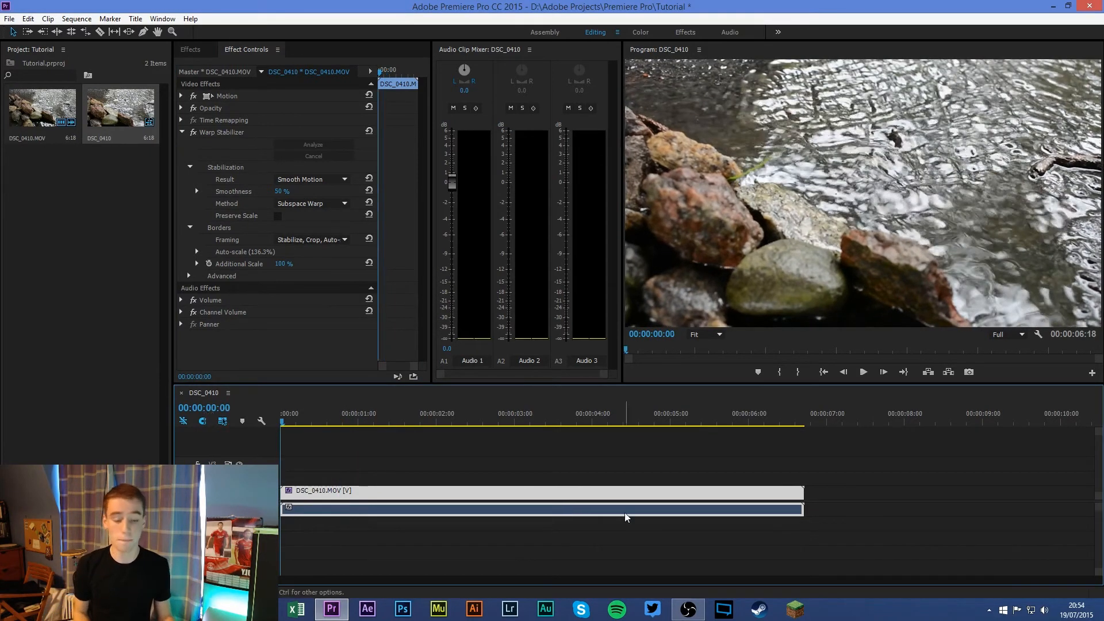
{"action": "mouse_move", "coordinate": [864, 372]}
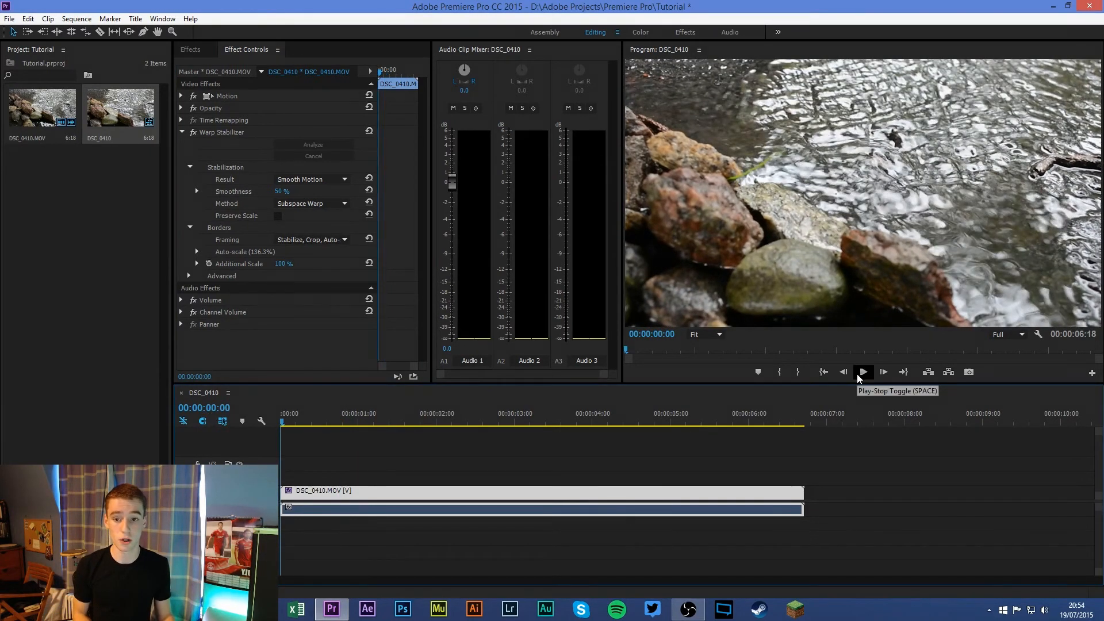
{"action": "left_click", "coordinate": [863, 372]}
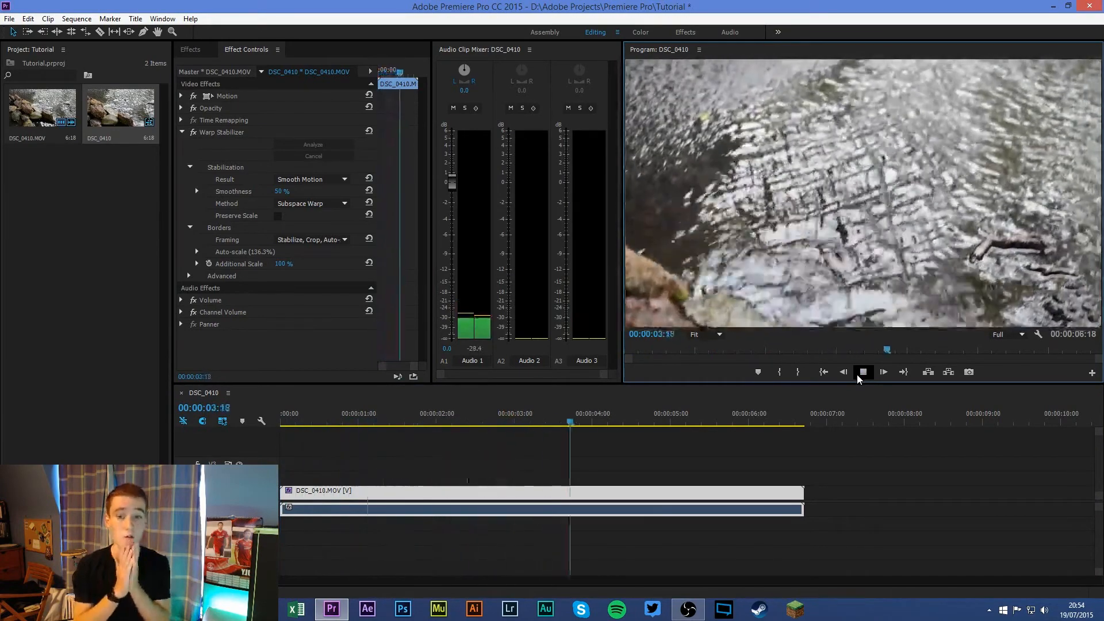
{"action": "left_click", "coordinate": [884, 372]}
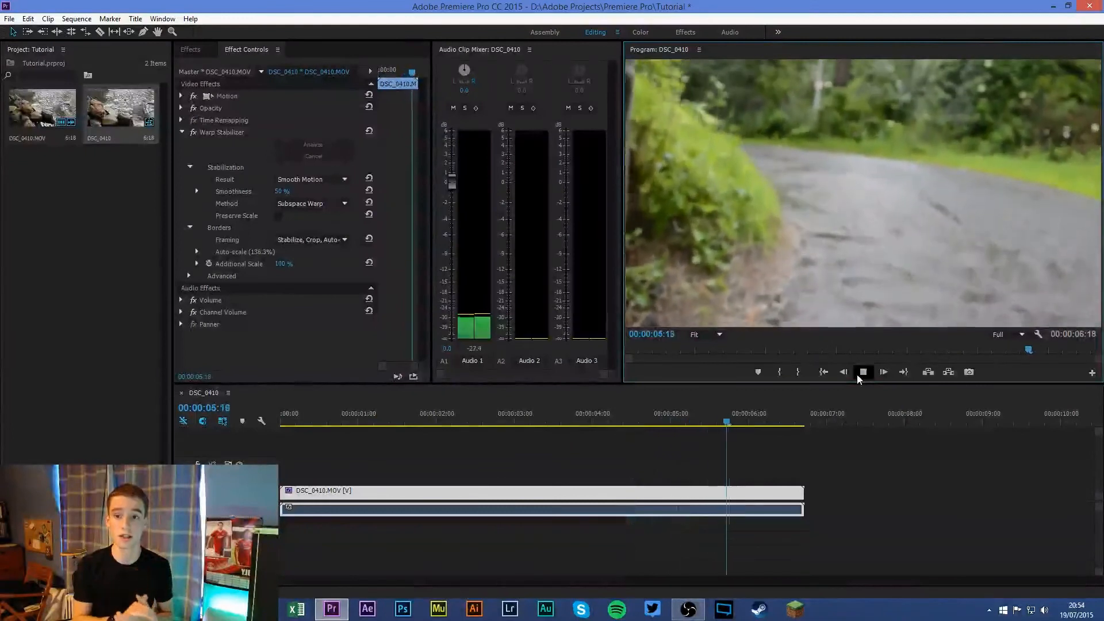
{"action": "left_click", "coordinate": [863, 372]}
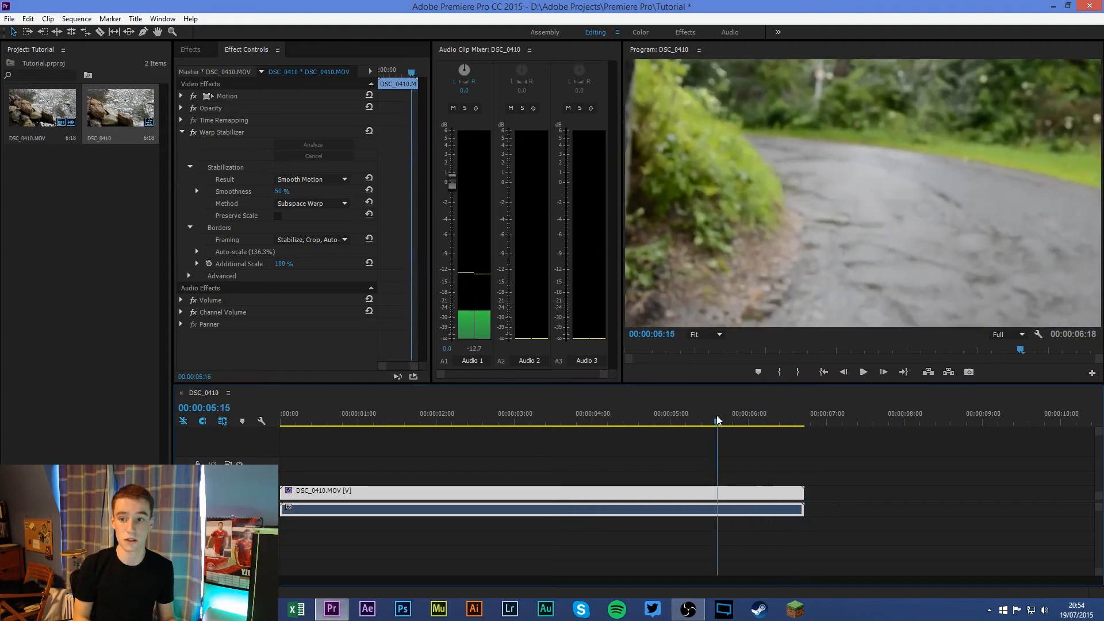
{"action": "left_click", "coordinate": [483, 423]}
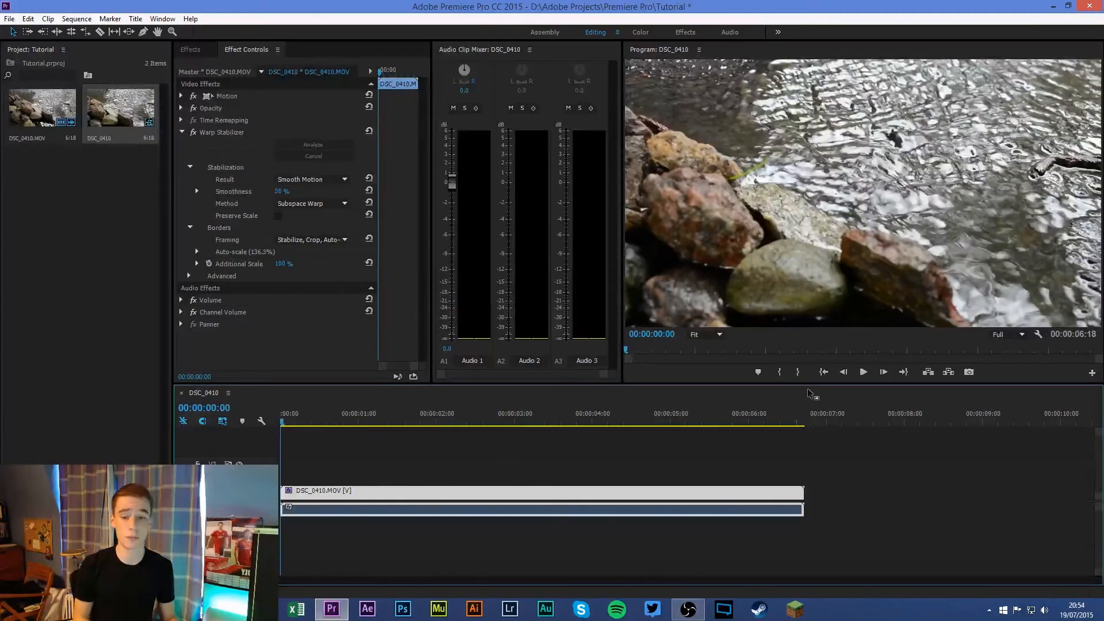
{"action": "left_click", "coordinate": [864, 372]}
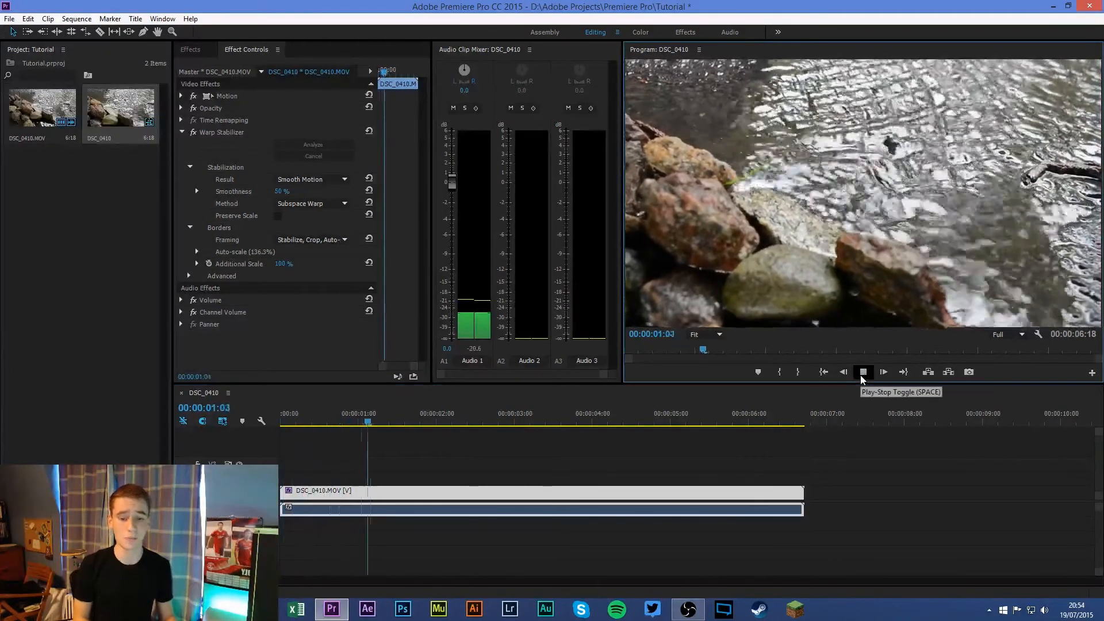
{"action": "left_click", "coordinate": [863, 372]}
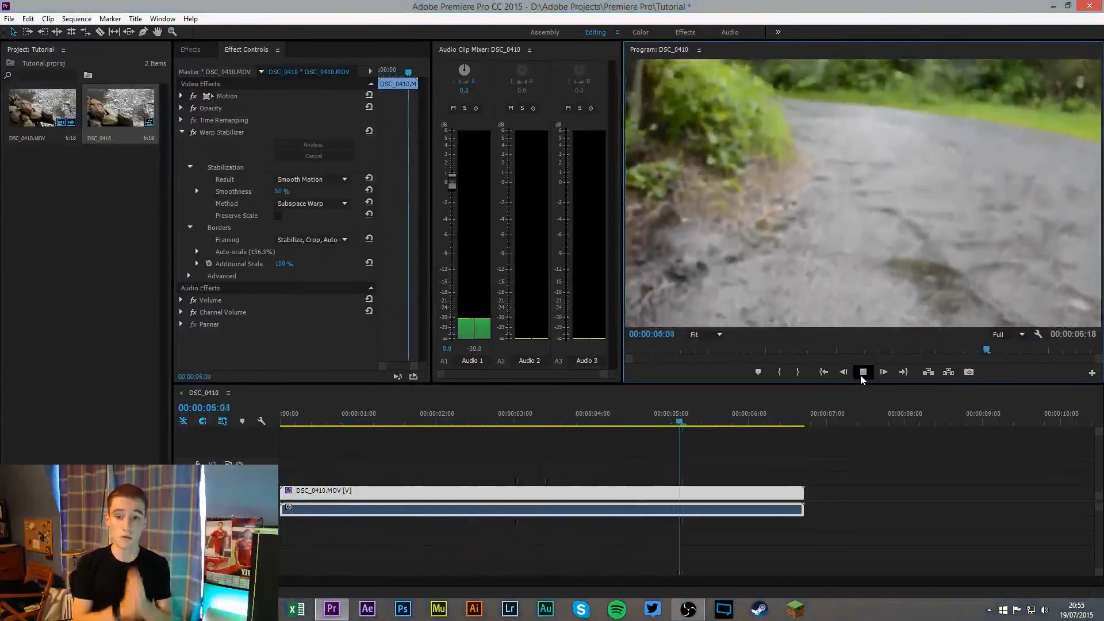
{"action": "left_click", "coordinate": [862, 372]}
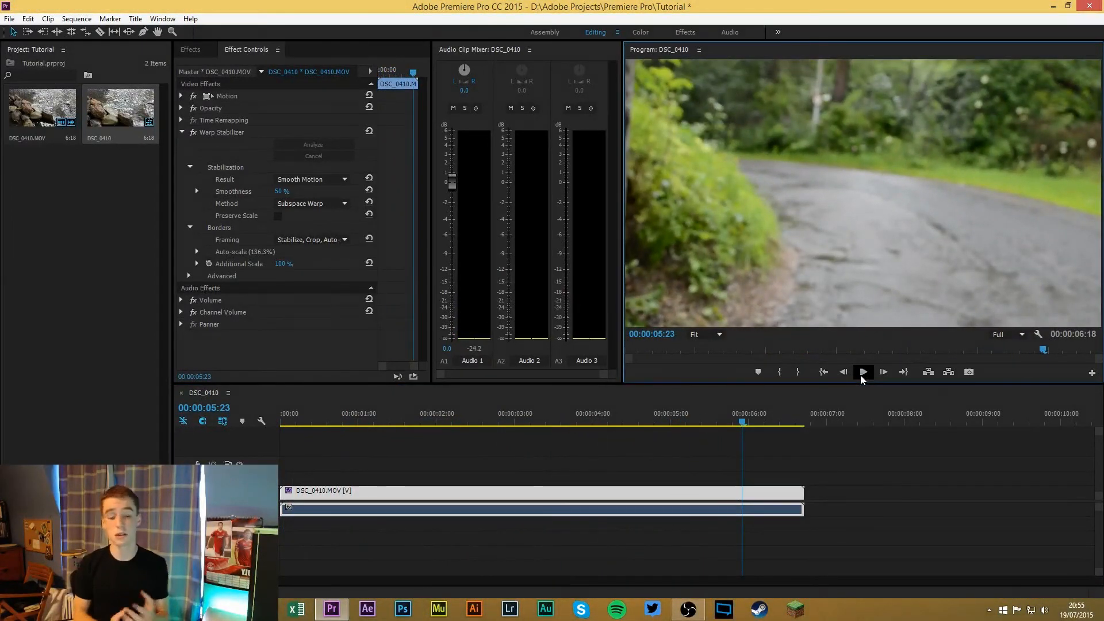